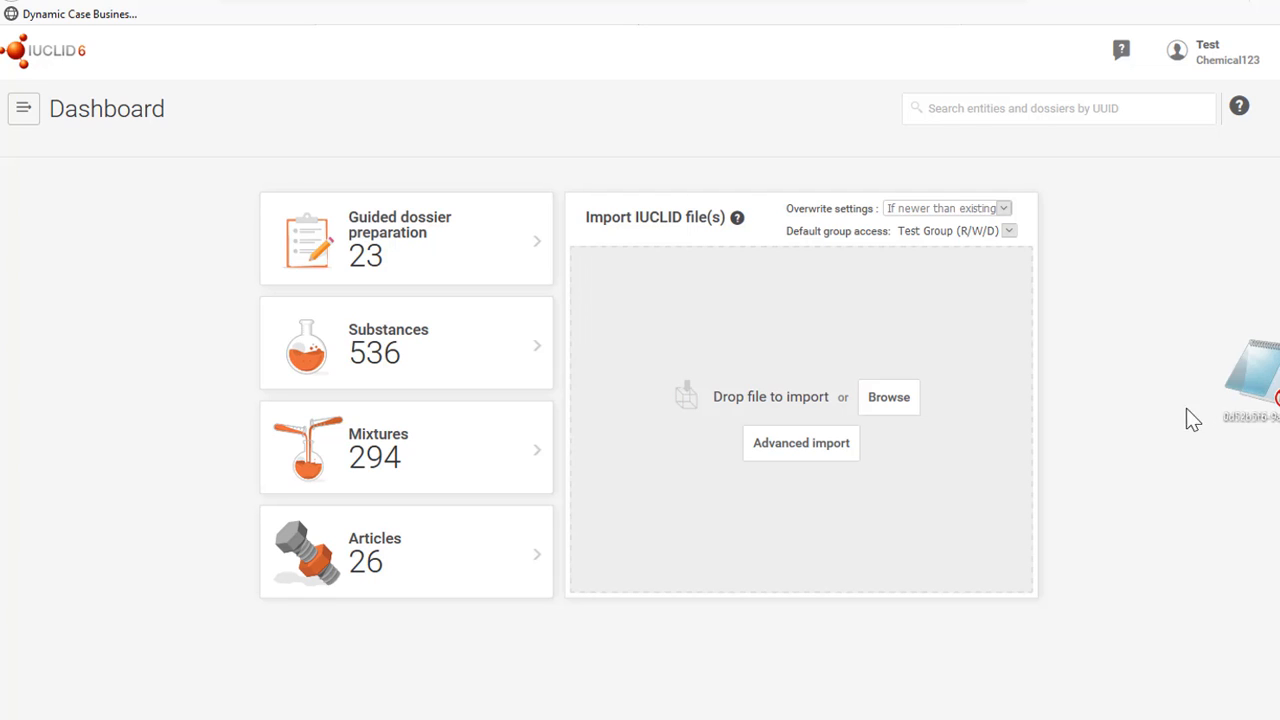
Step: Drag the desktop .i5z substance file onto the dashboard import drop area, raising substances to 537
drag(1250, 380, 936, 480)
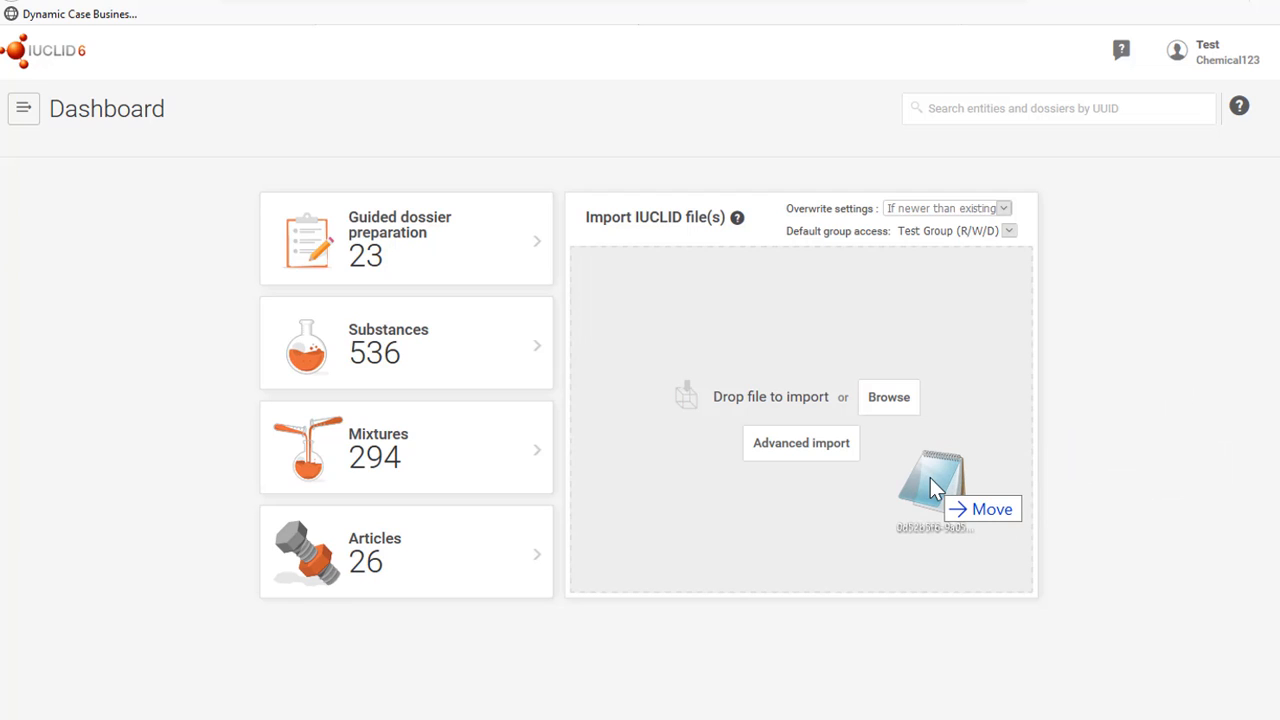
drag(936, 490, 796, 470)
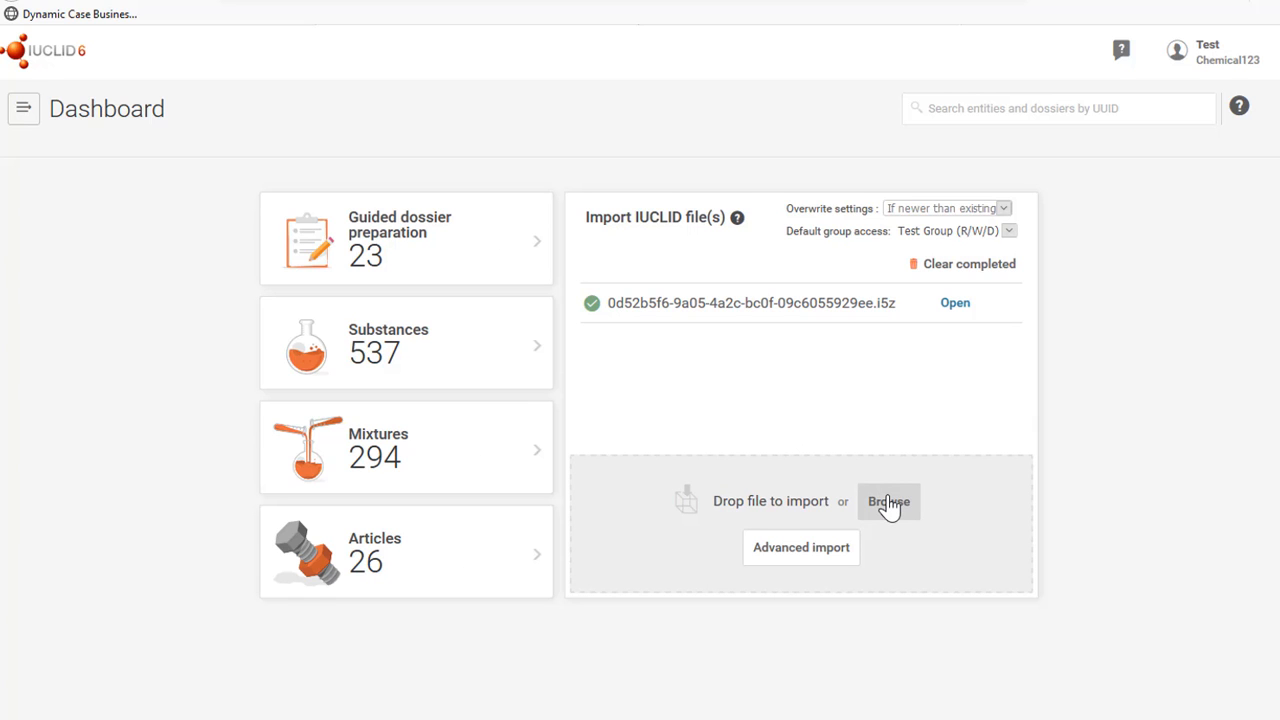
Step: Browse the Desktop and import the several-IUCLID-files zip archive together with two .i5z files
click(888, 500)
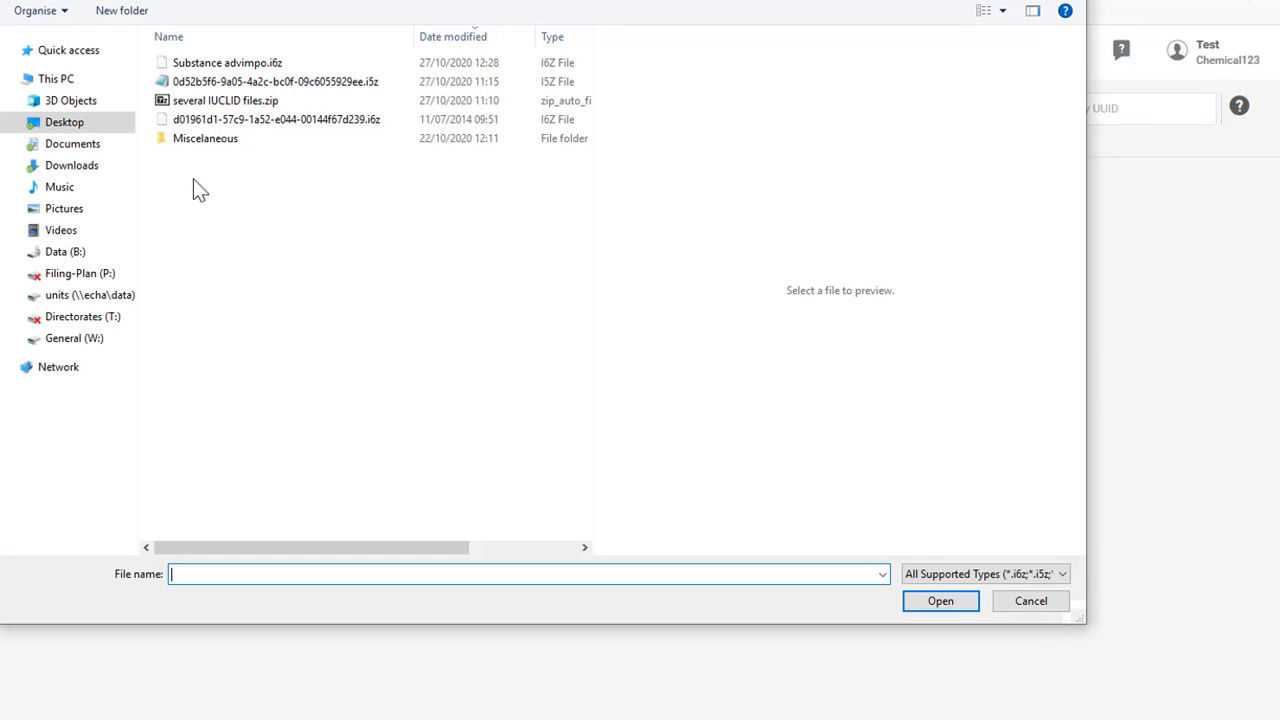
click(224, 100)
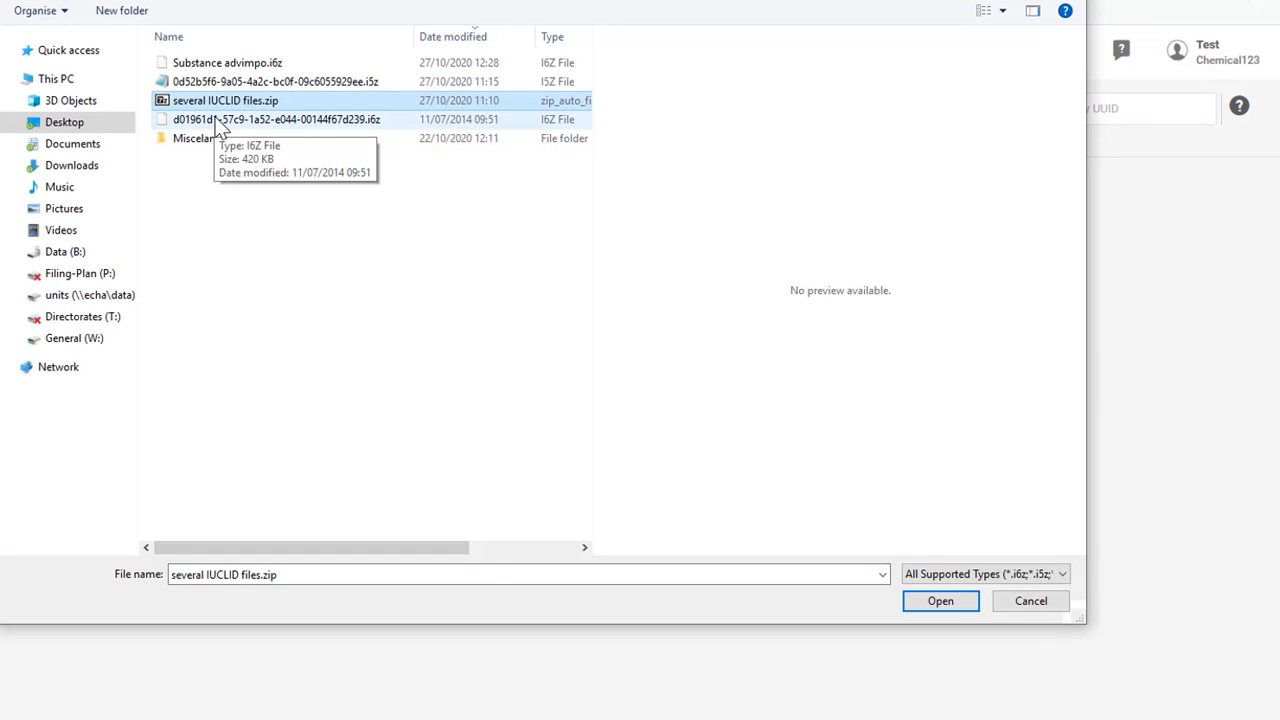
click(278, 120)
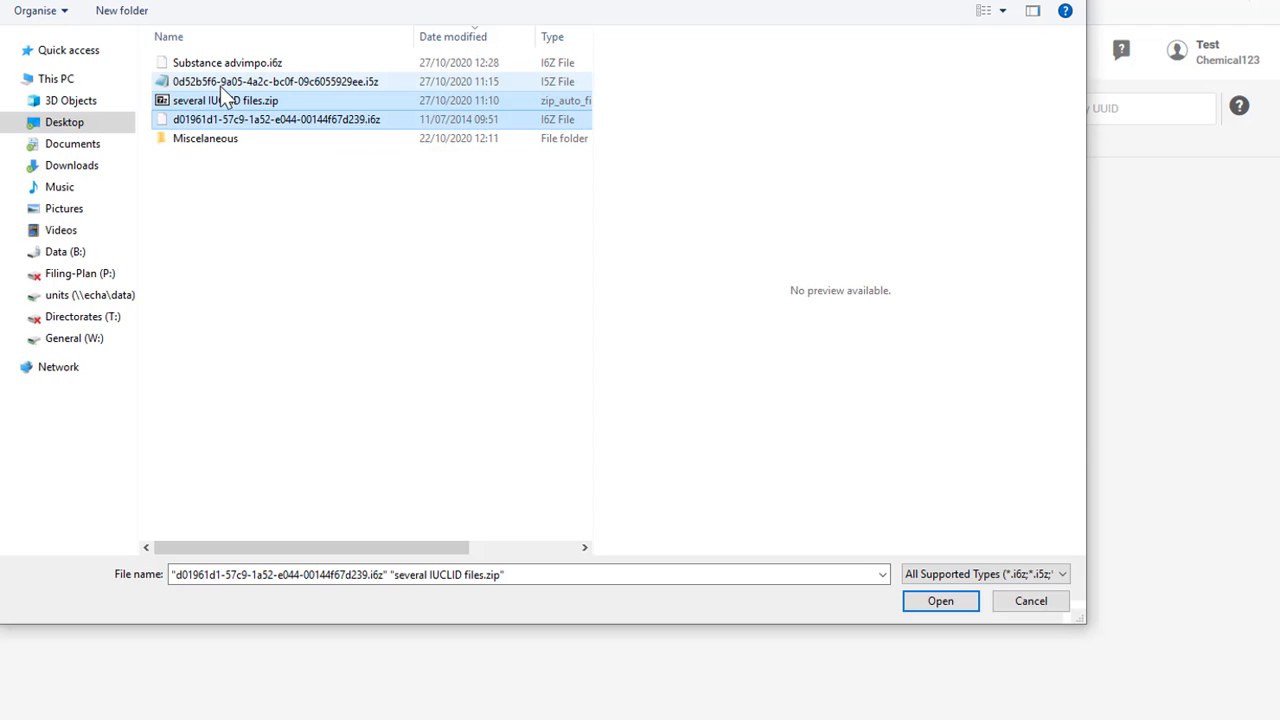
mouse_move(220, 80)
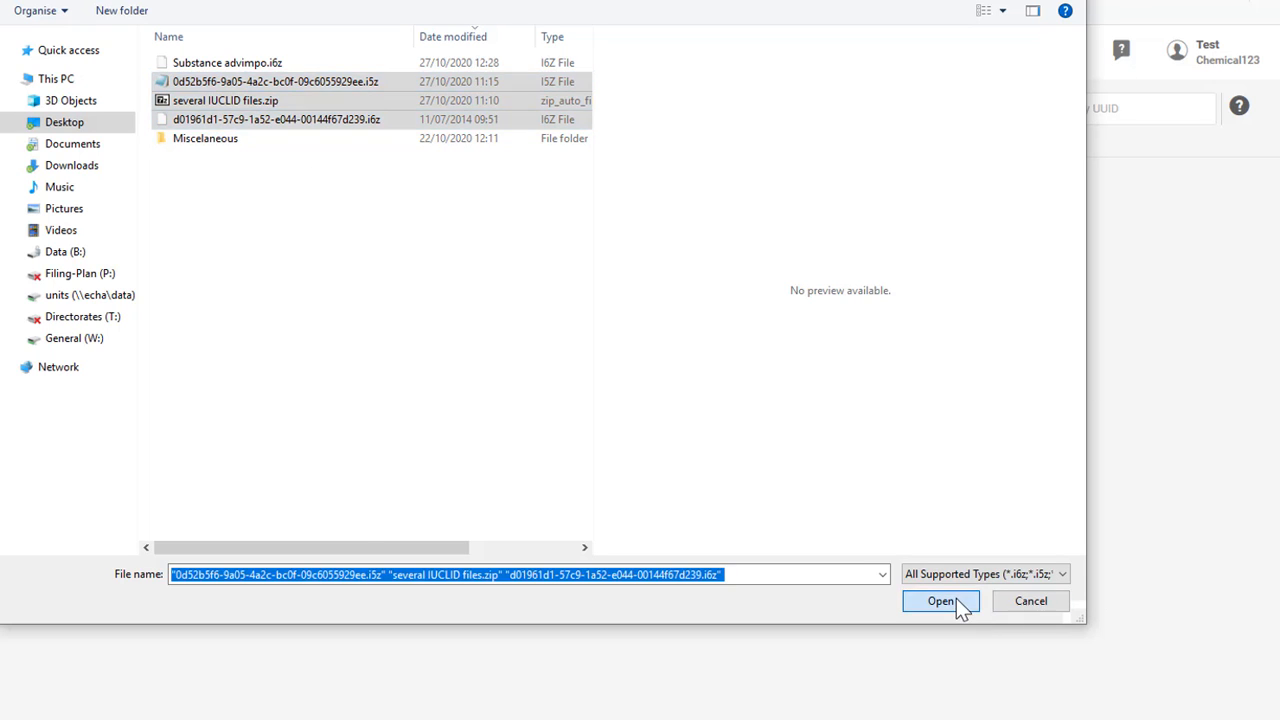
click(940, 600)
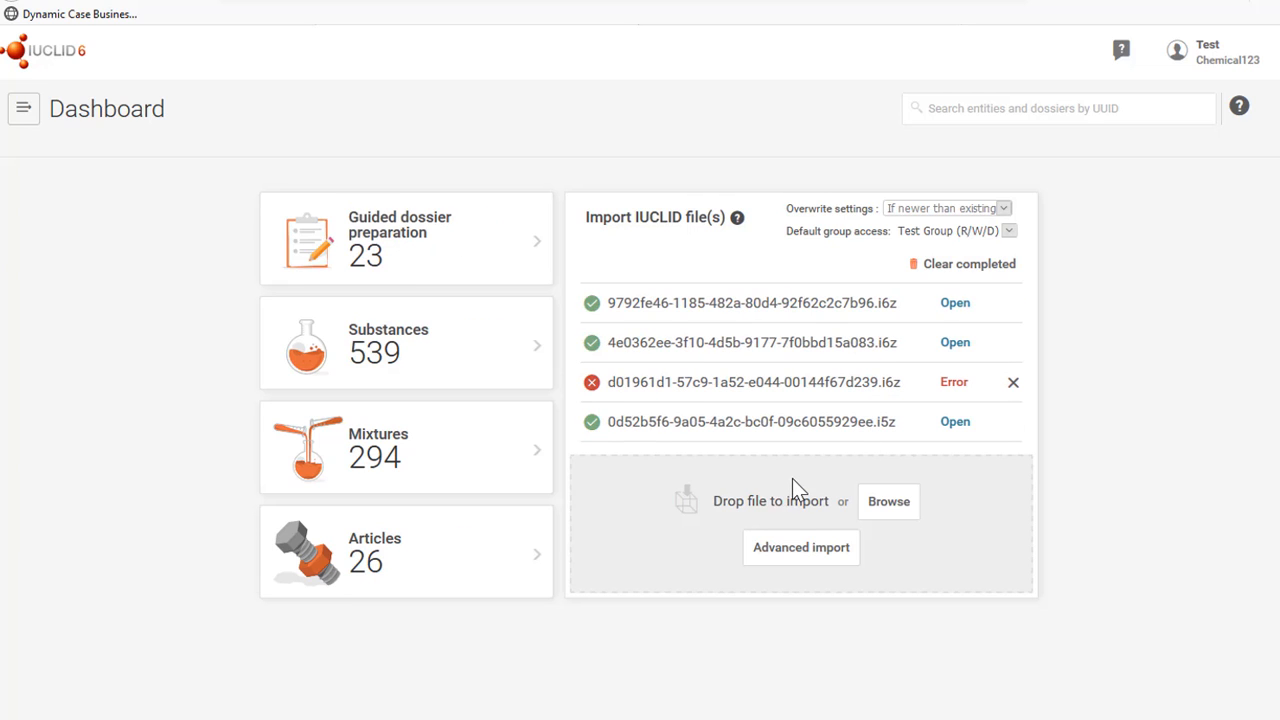
mouse_move(804, 492)
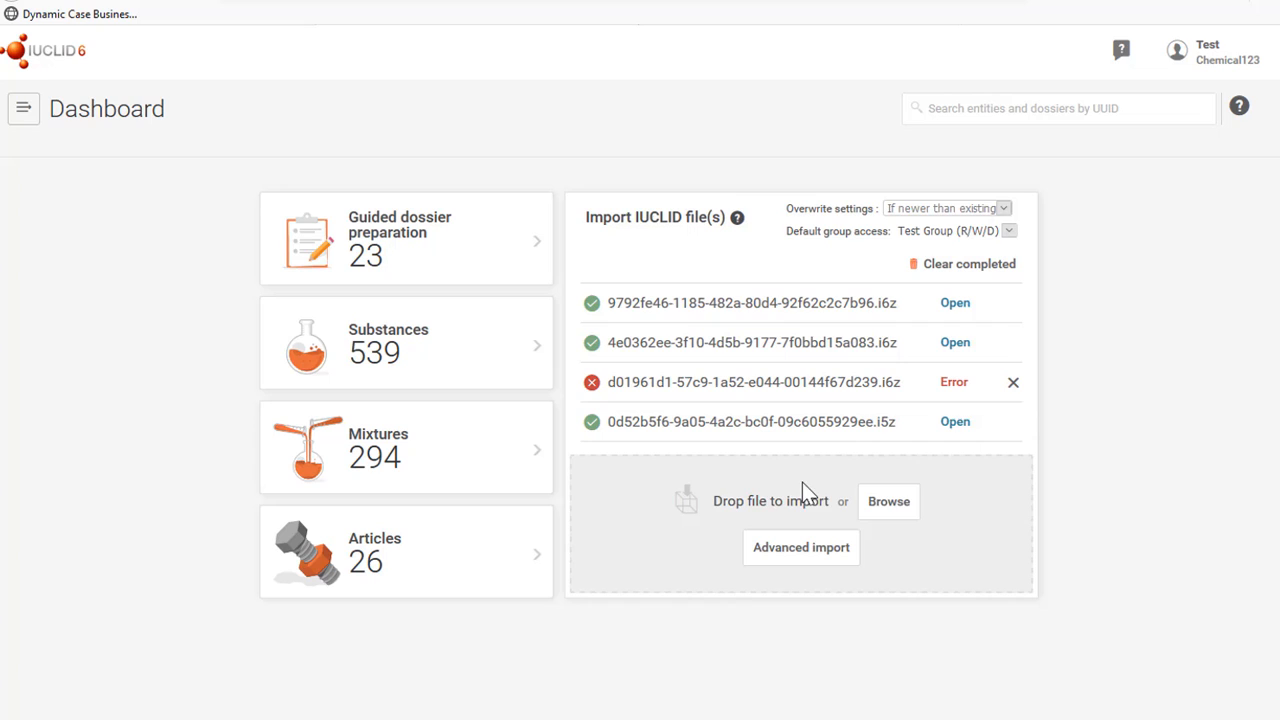
mouse_move(936, 492)
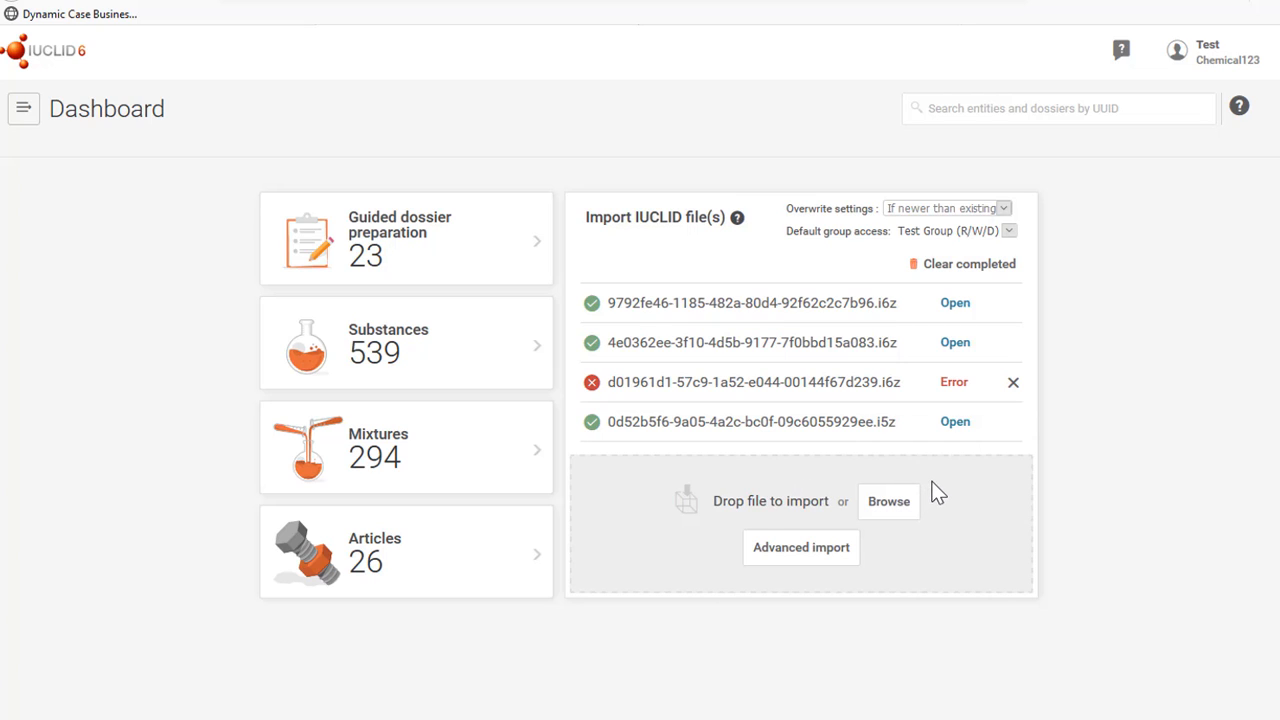
mouse_move(956, 342)
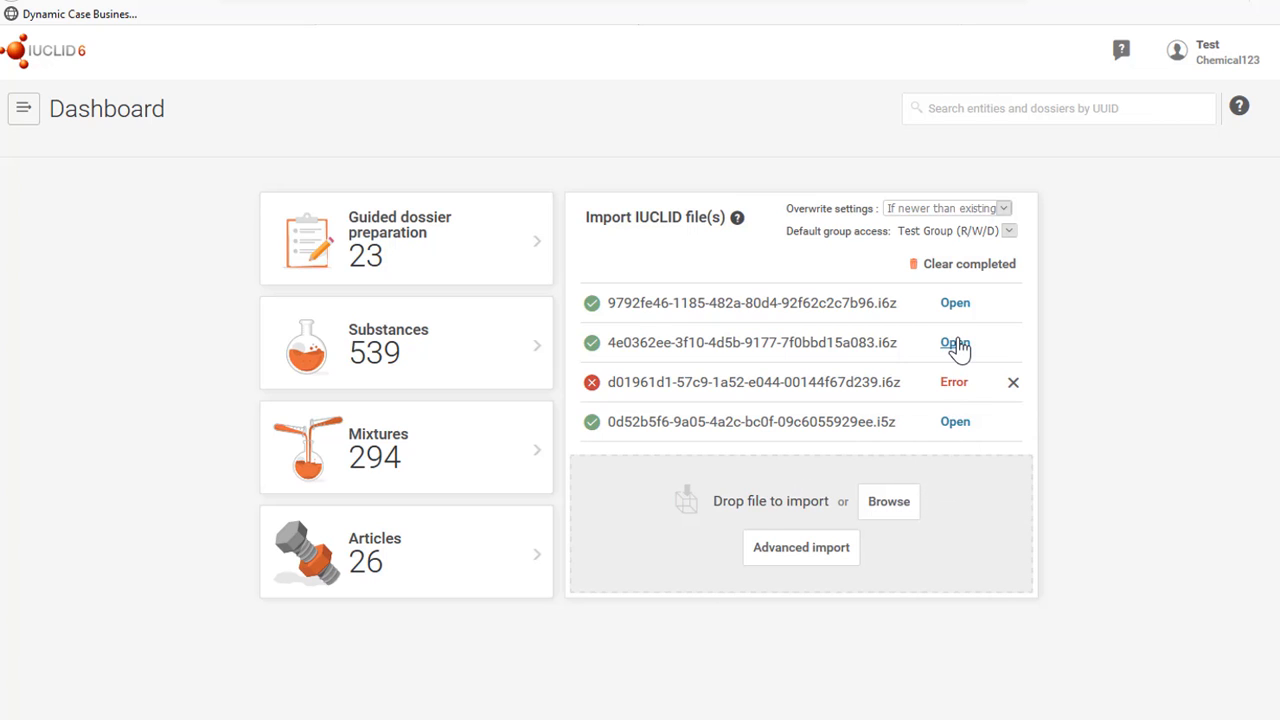
mouse_move(956, 356)
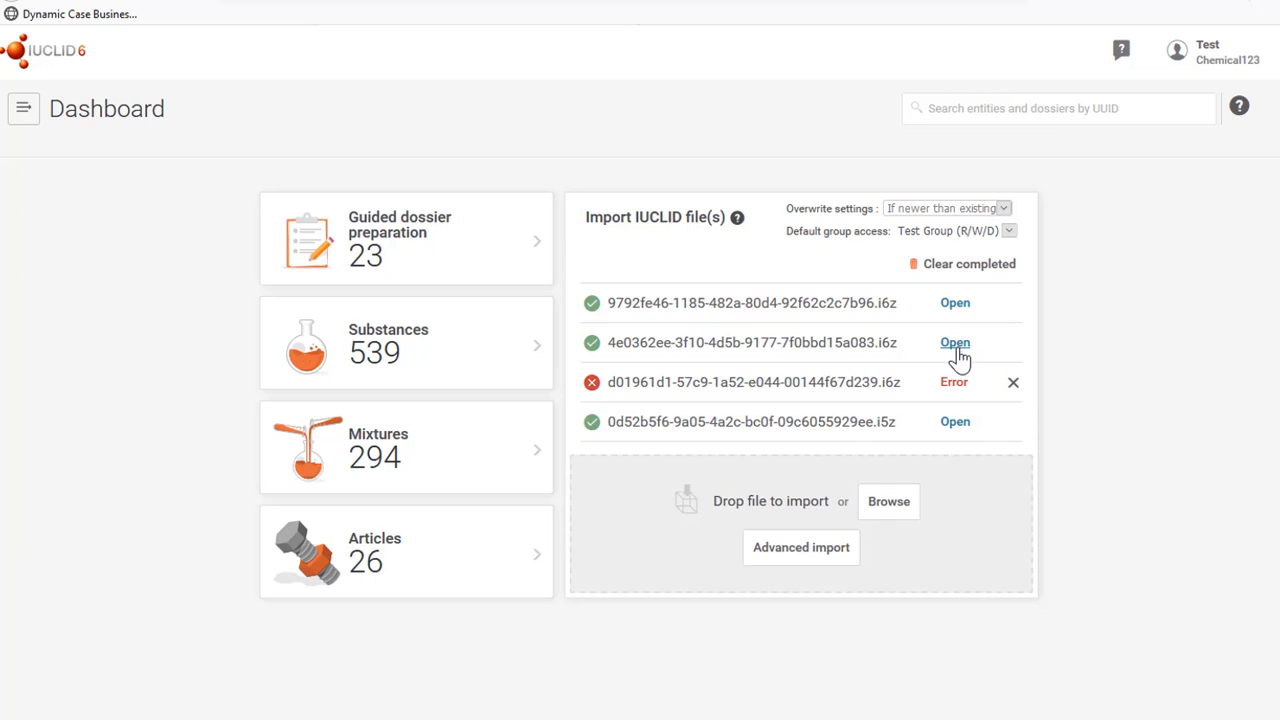
mouse_move(952, 382)
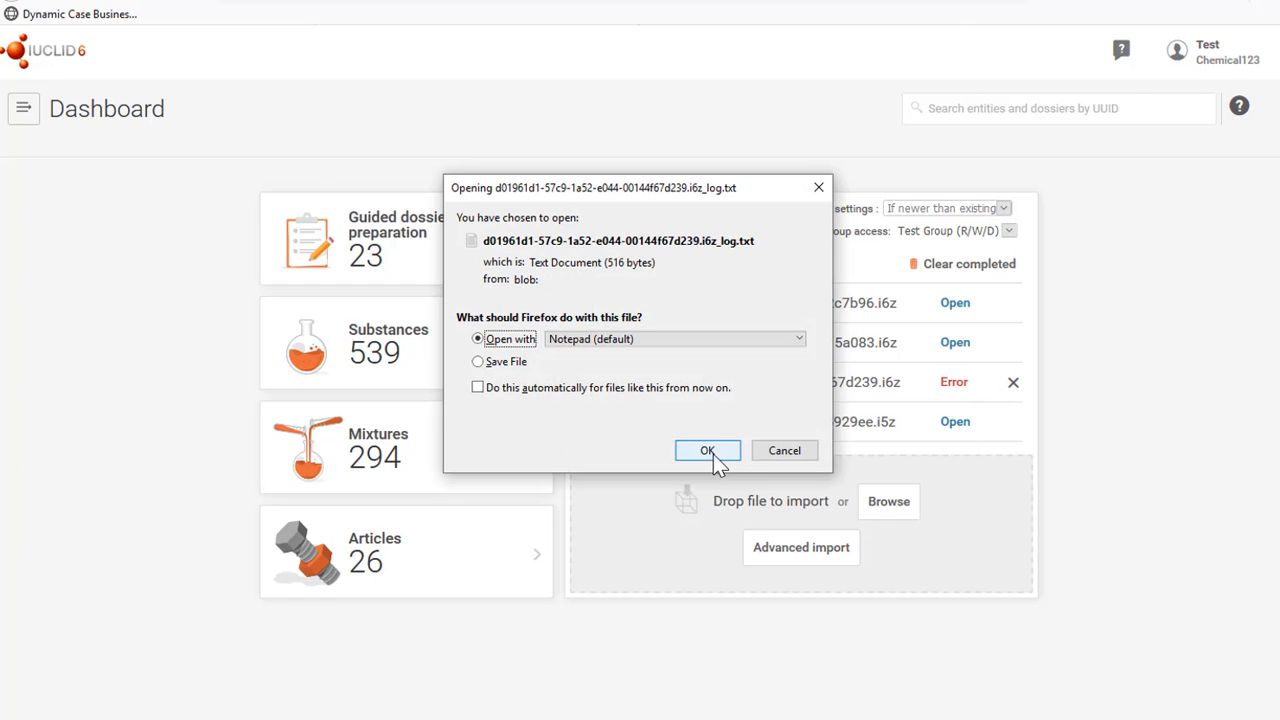
Step: View the failed-import log in Notepad showing Manifest.xml is missing, then close it
click(708, 450)
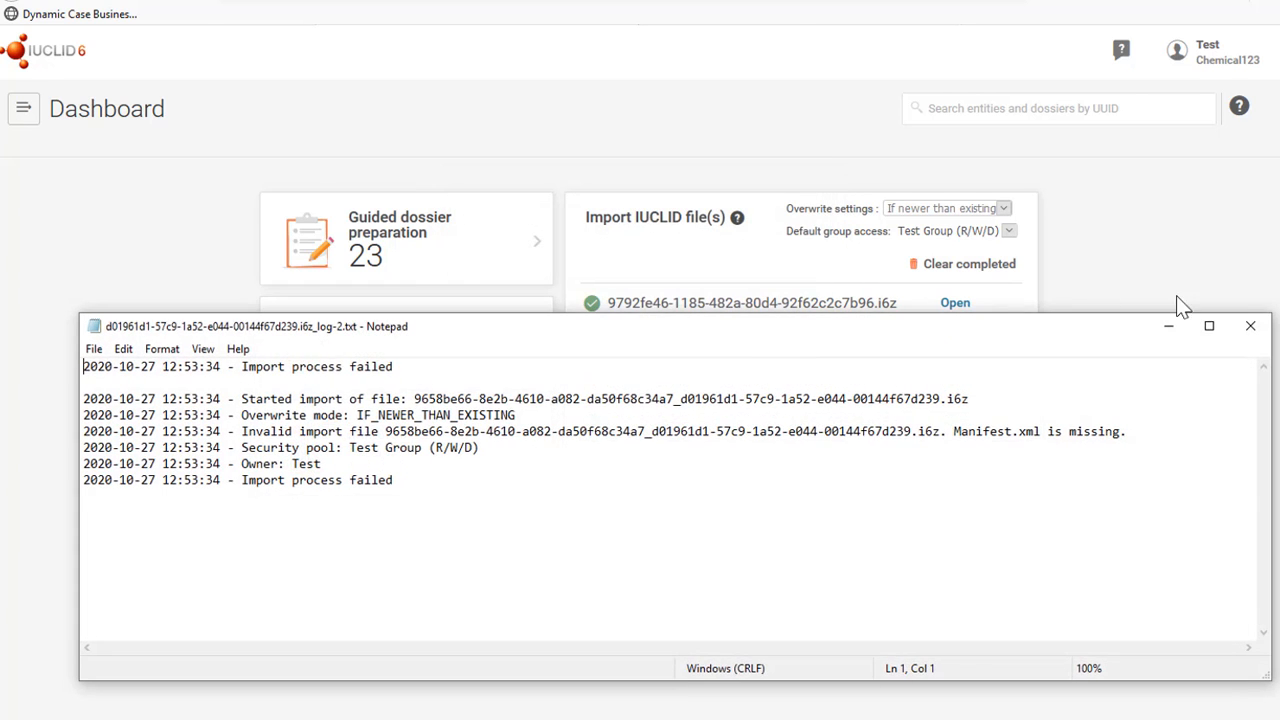
click(1250, 326)
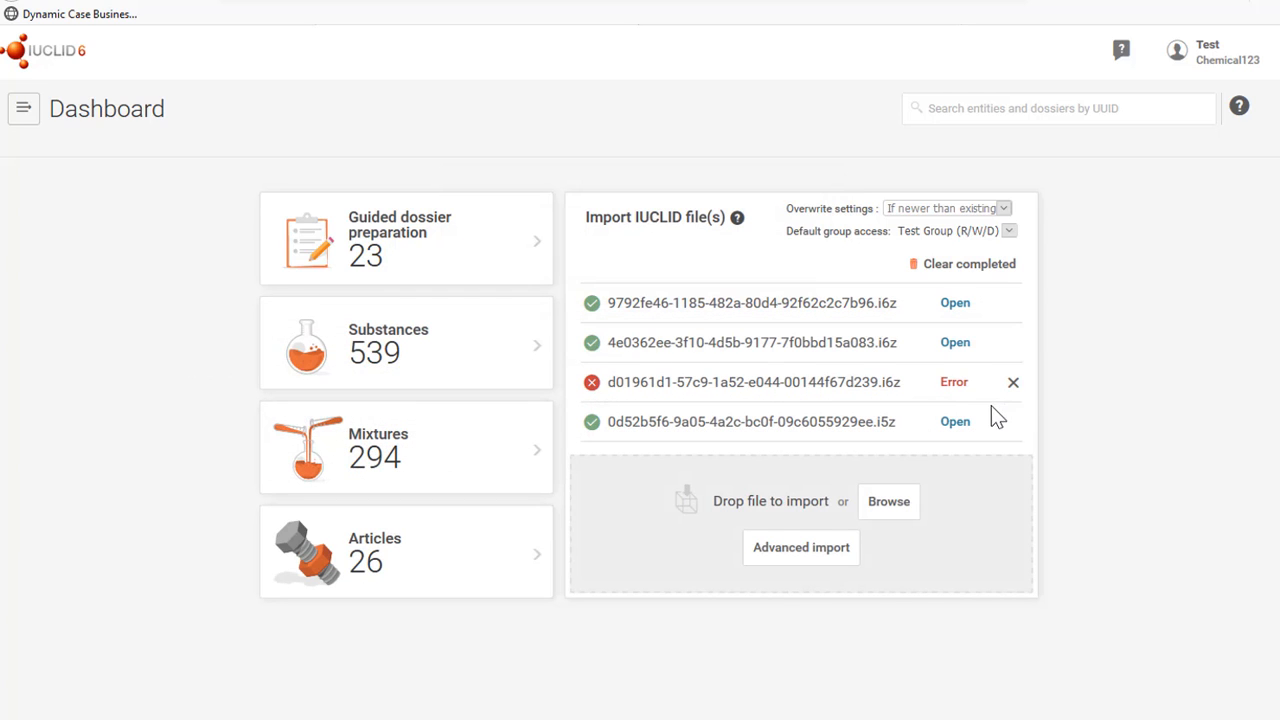
mouse_move(844, 342)
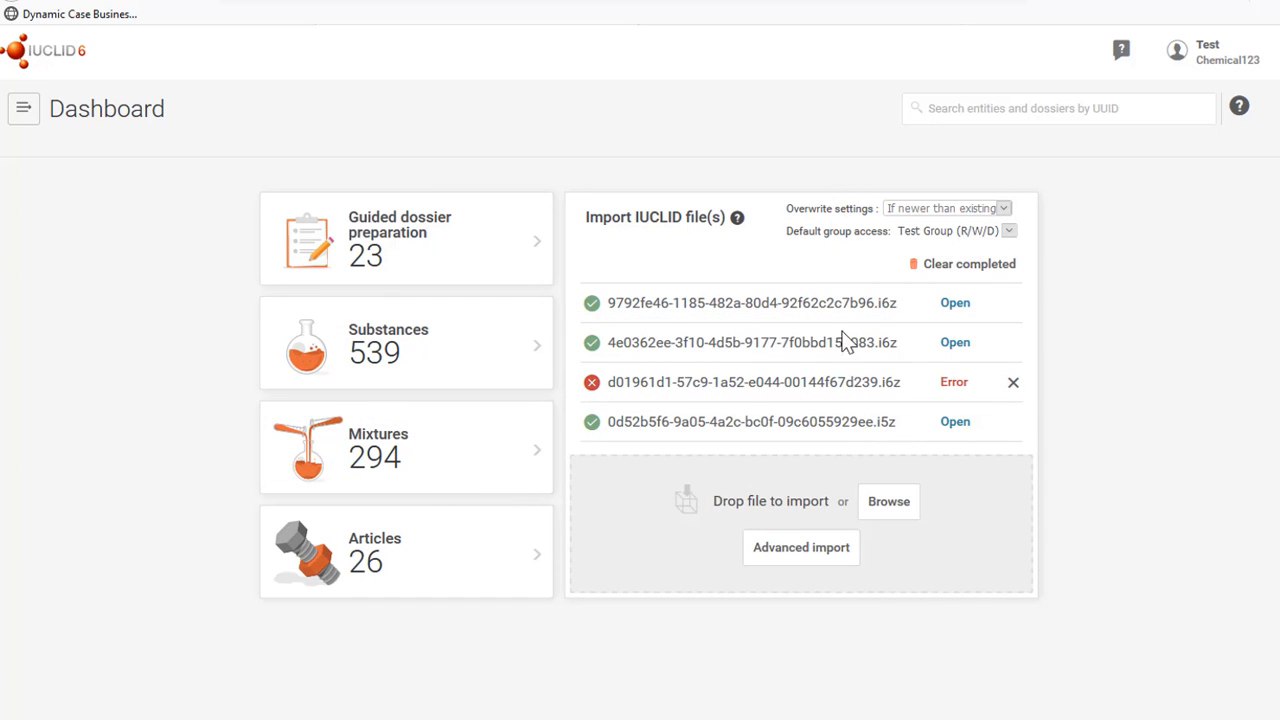
mouse_move(948, 216)
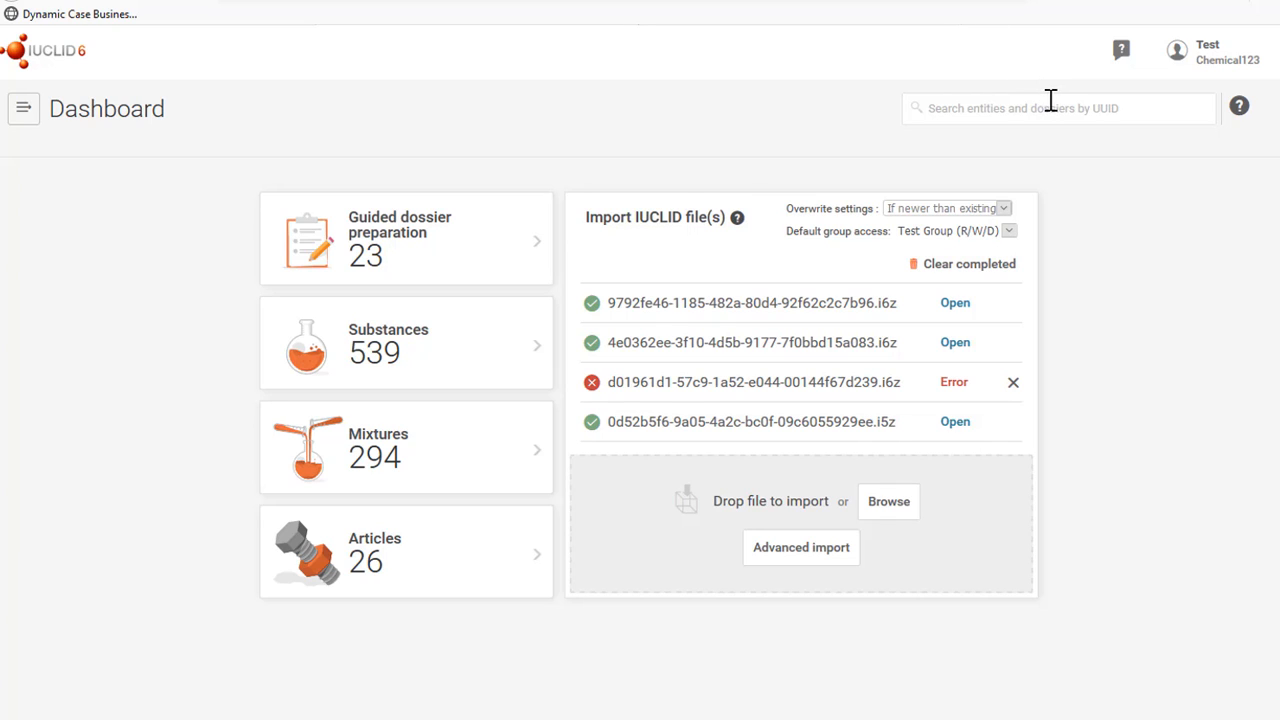
mouse_move(1014, 176)
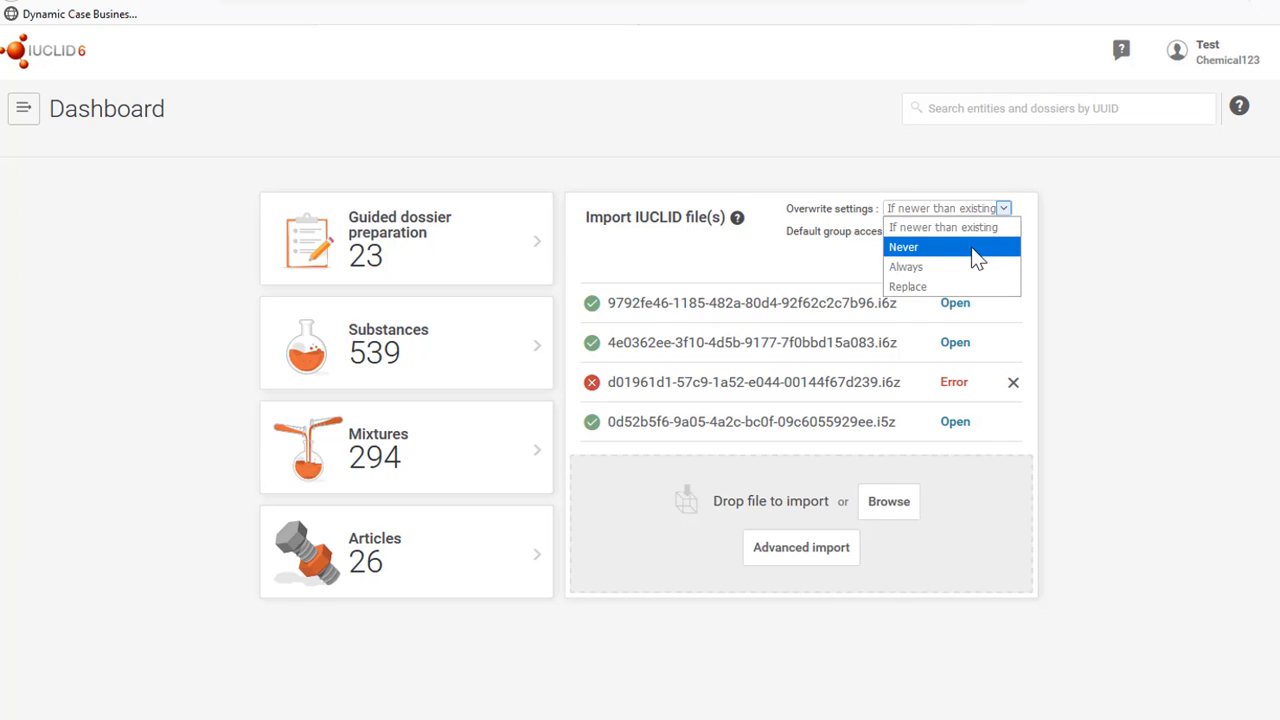
mouse_move(976, 252)
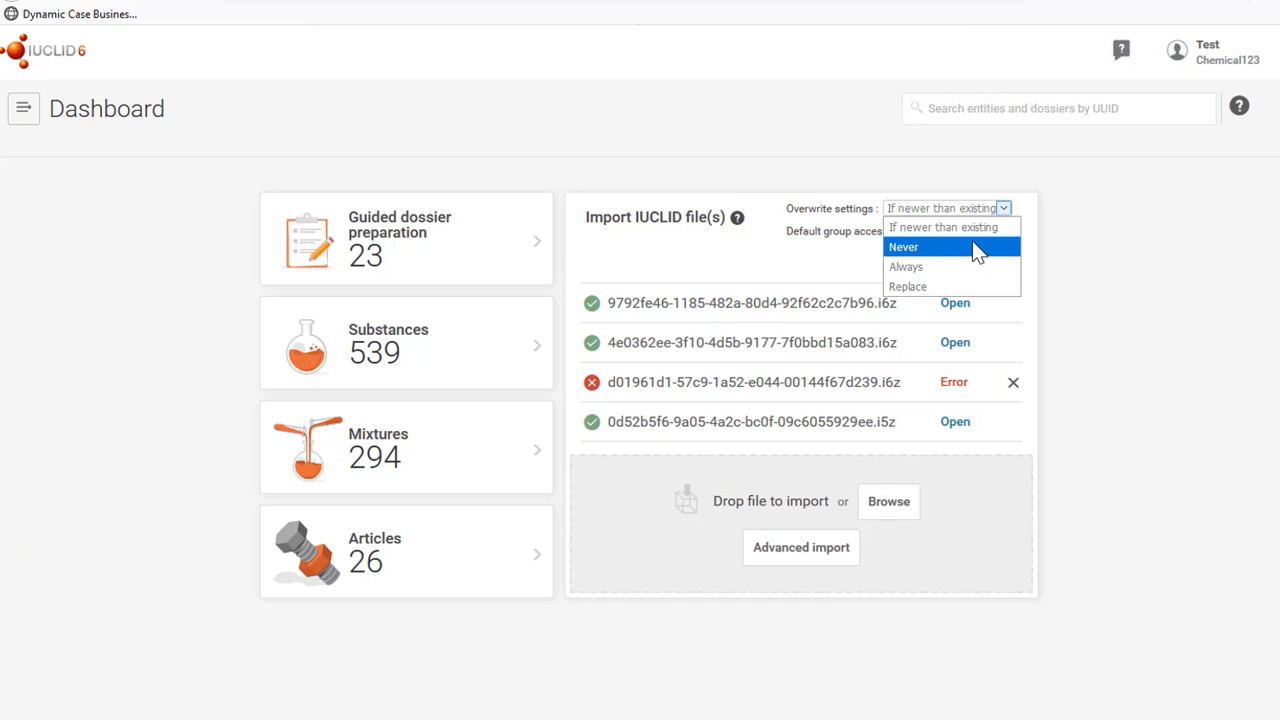
mouse_move(978, 268)
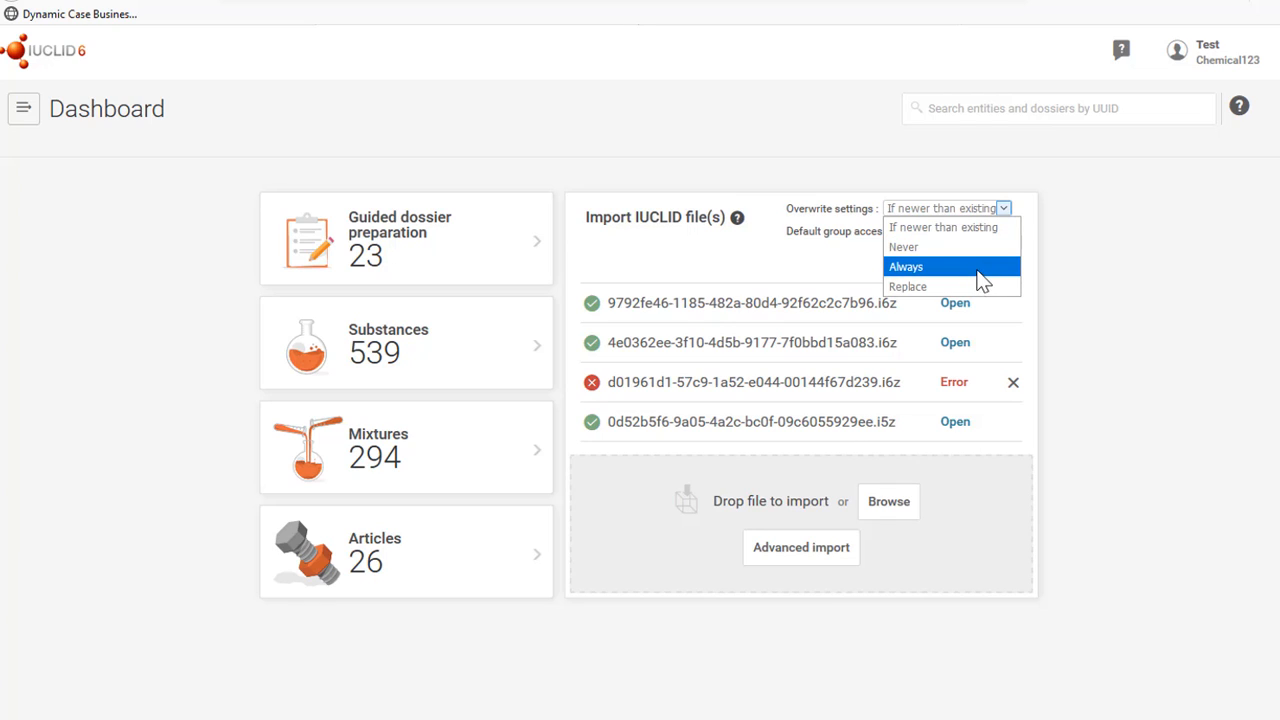
mouse_move(988, 270)
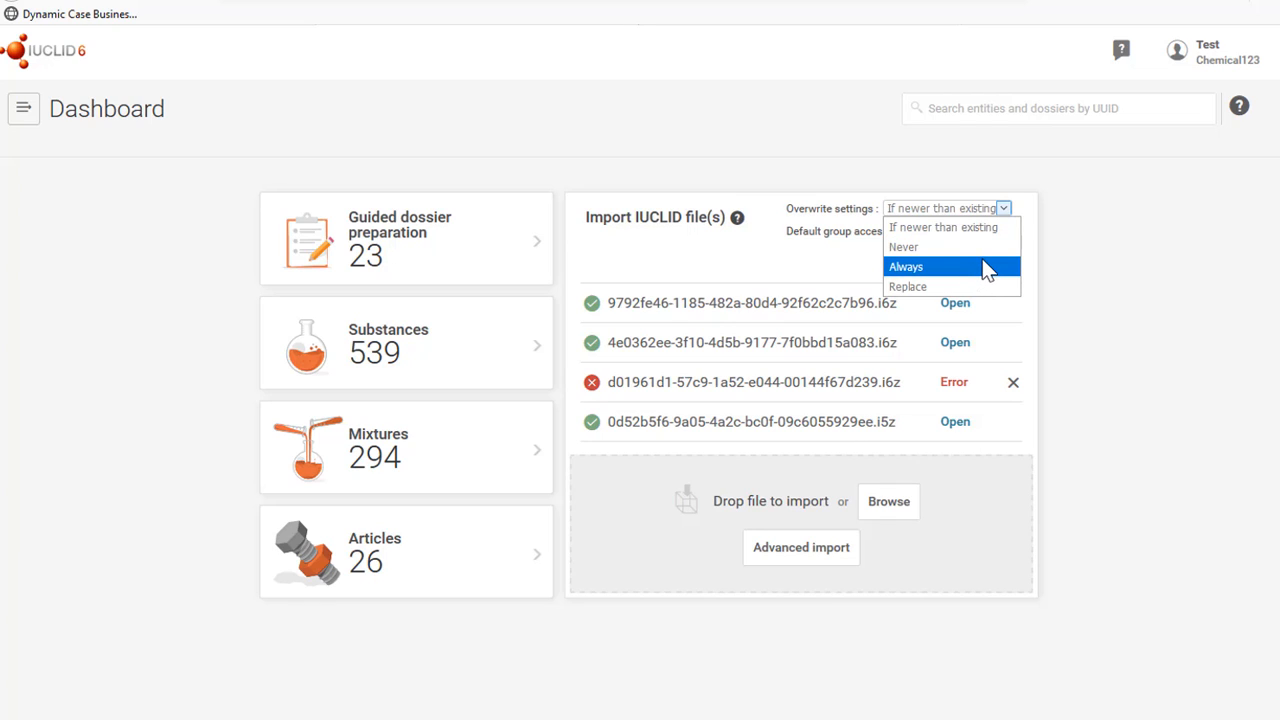
mouse_move(984, 276)
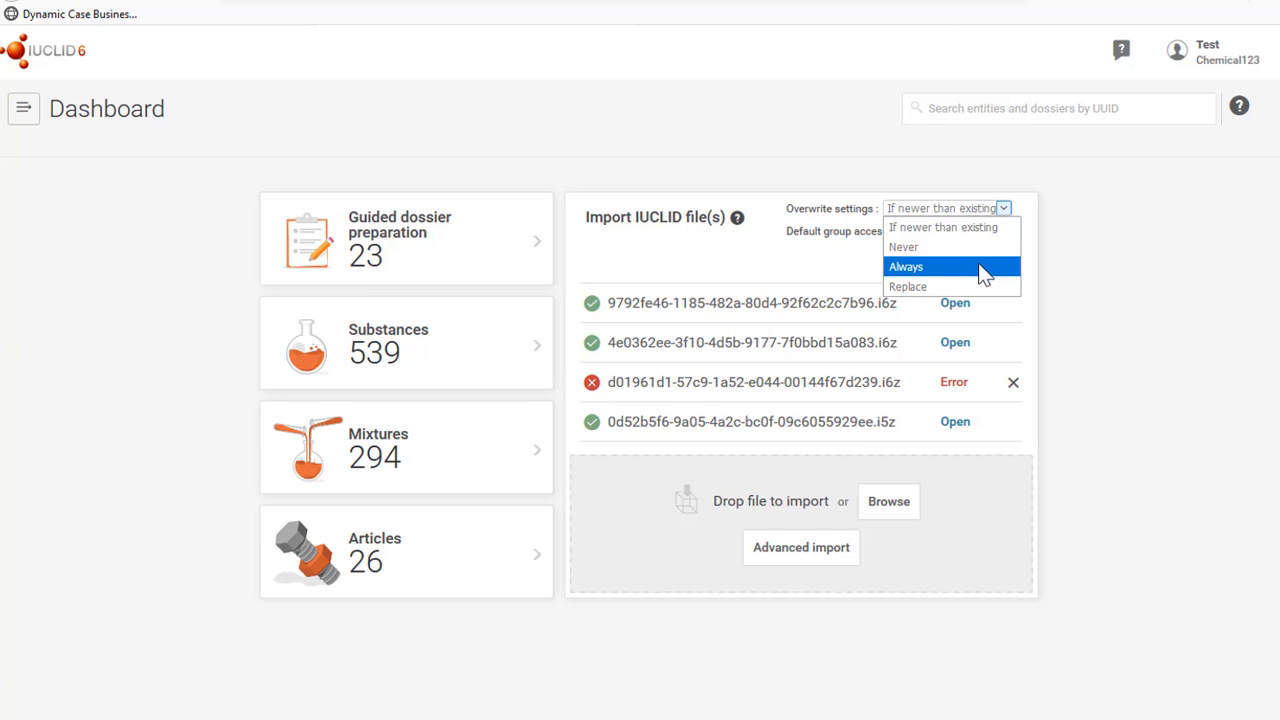